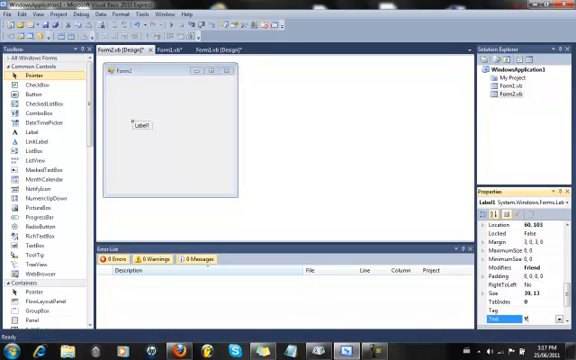
Set Label1's Text on Form2 to 'YOU HAVE LOGGED IN!'.
type("OU HAVE K")
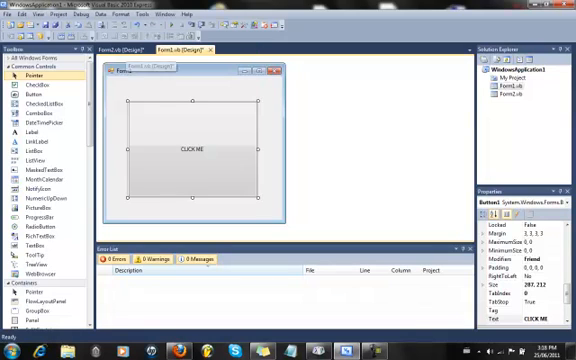
Open the Button1_Click handler for the CLICK ME button on Form1.
double_click(188, 148)
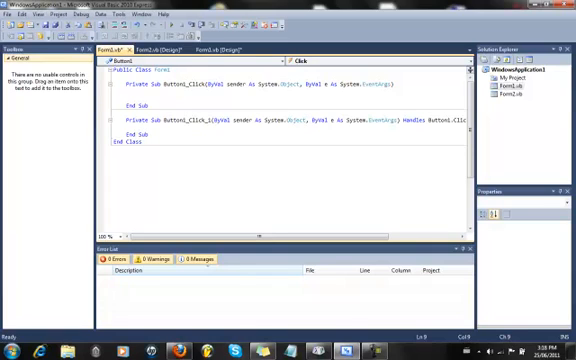
Add Form2.Show() to Button1_Click and return to the Form2 designer.
type("Form2")
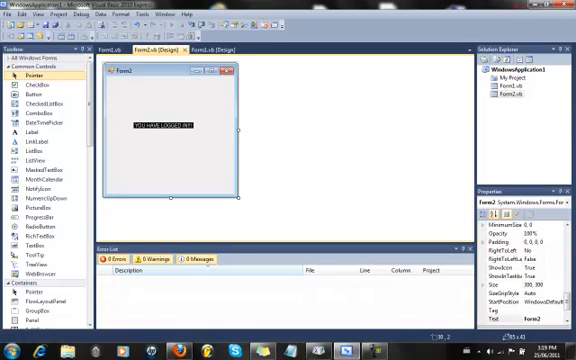
Run the WindowsApplication1 project with F5.
key("F5")
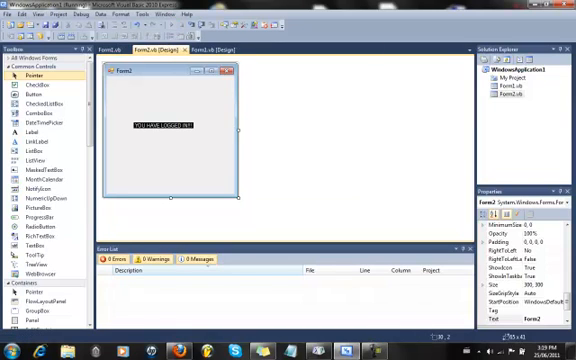